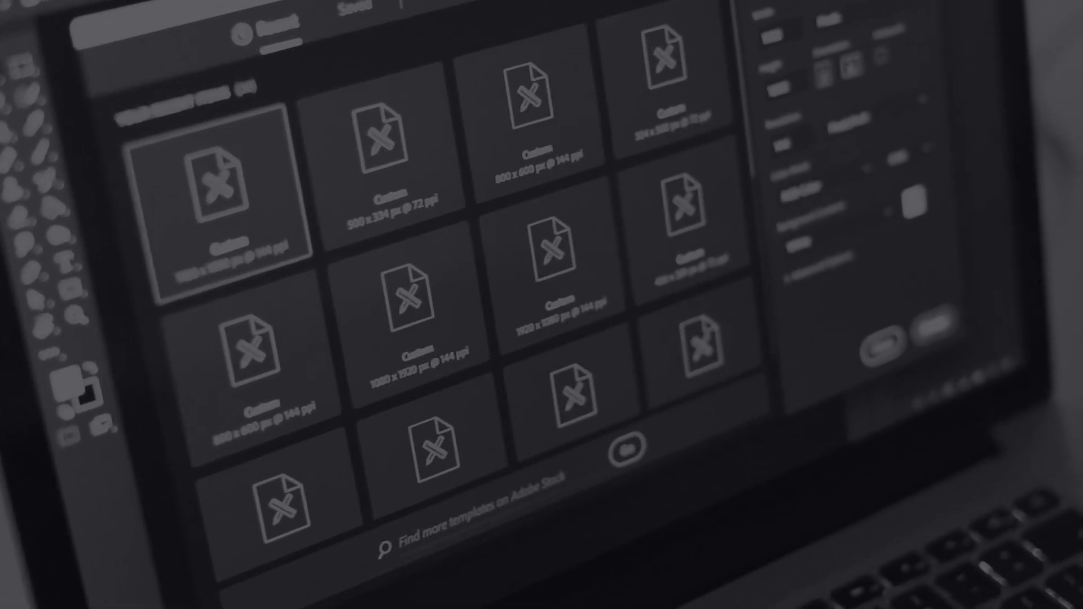
Create a new blank 'Tutorial' document from a custom preset
{"action": "left_click", "coordinate": [541, 9]}
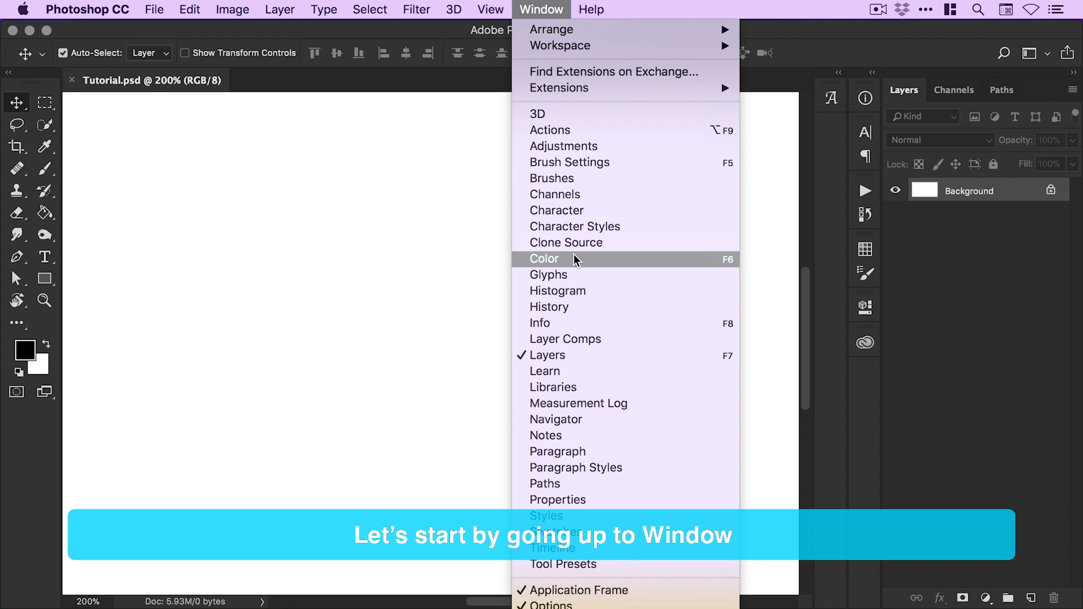
Show the Glyphs panel via the Window menu and enlarge its glyph previews
{"action": "left_click", "coordinate": [549, 275]}
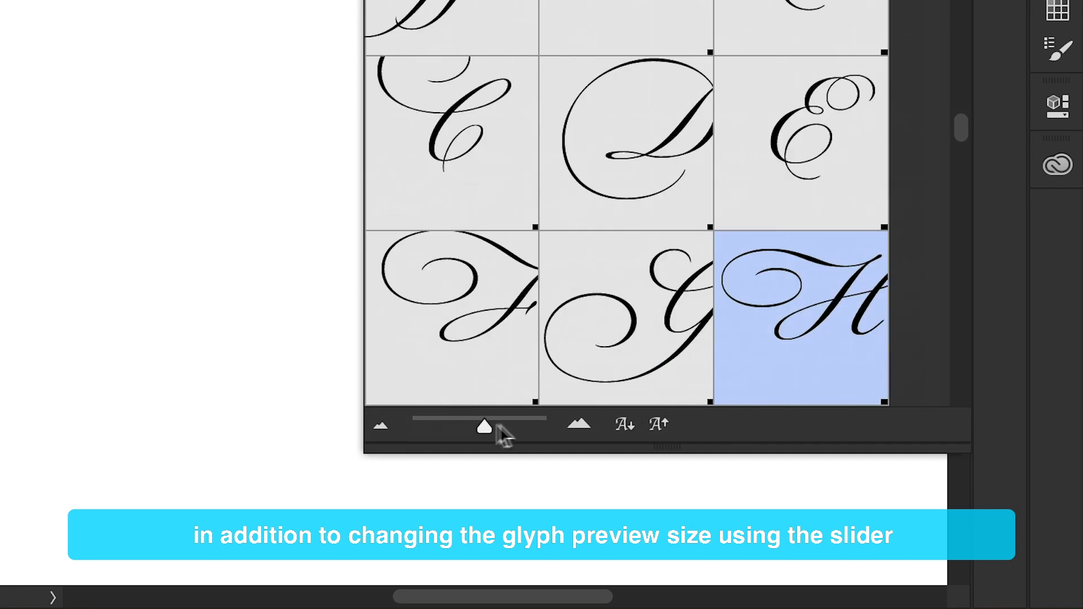
{"action": "left_click_drag", "start_coordinate": [482, 427], "coordinate": [429, 426]}
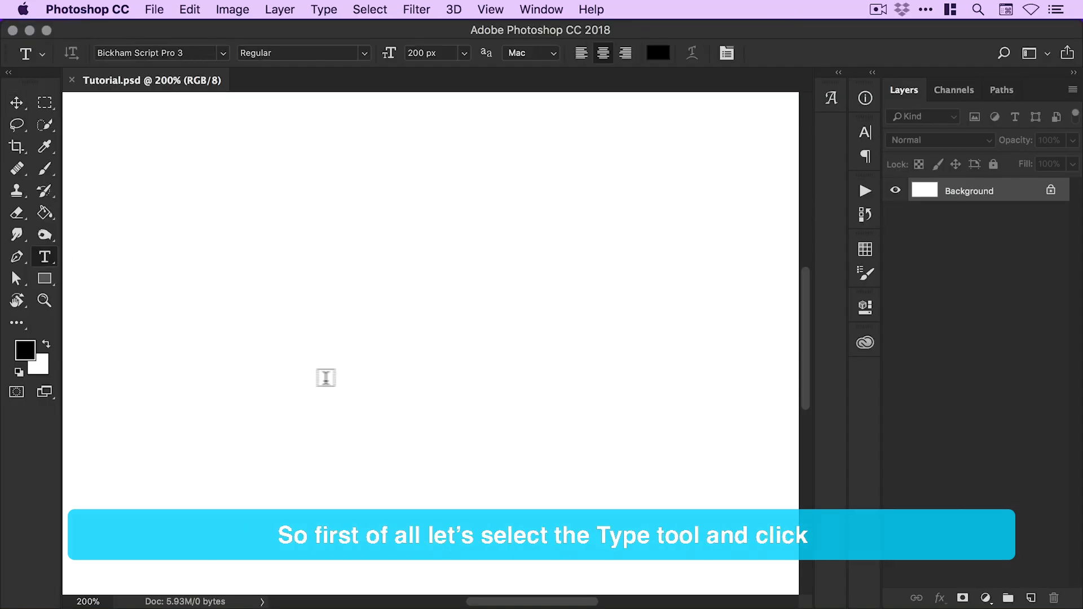
Add the word 'Hello' on the canvas in Bickham Script Pro 3 at 200 px
{"action": "type", "text": "Hello"}
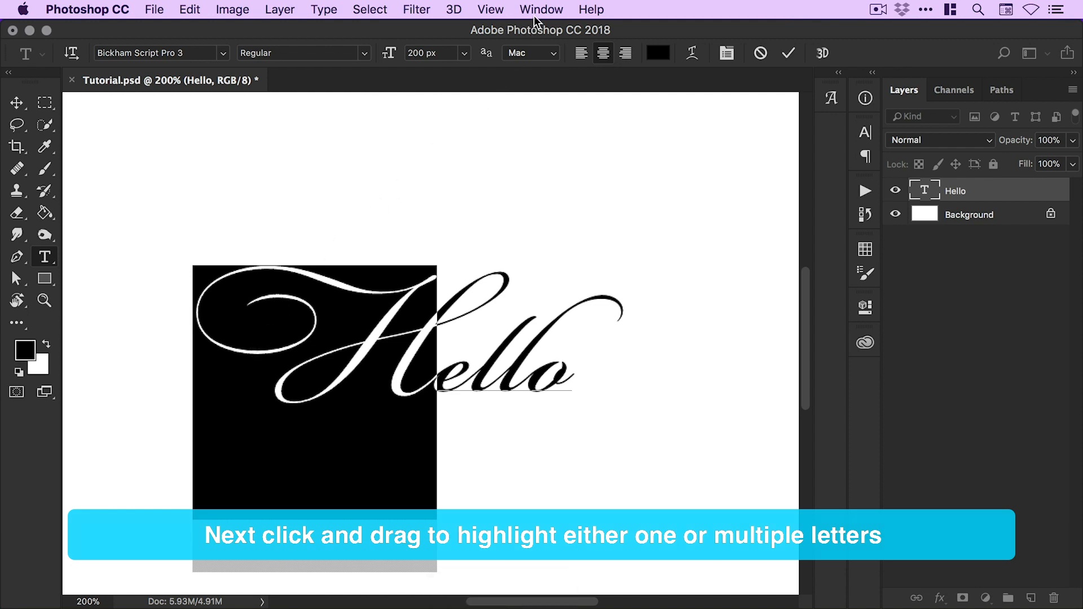
Show the Character panel from the Window menu's panel list
{"action": "left_click", "coordinate": [542, 9]}
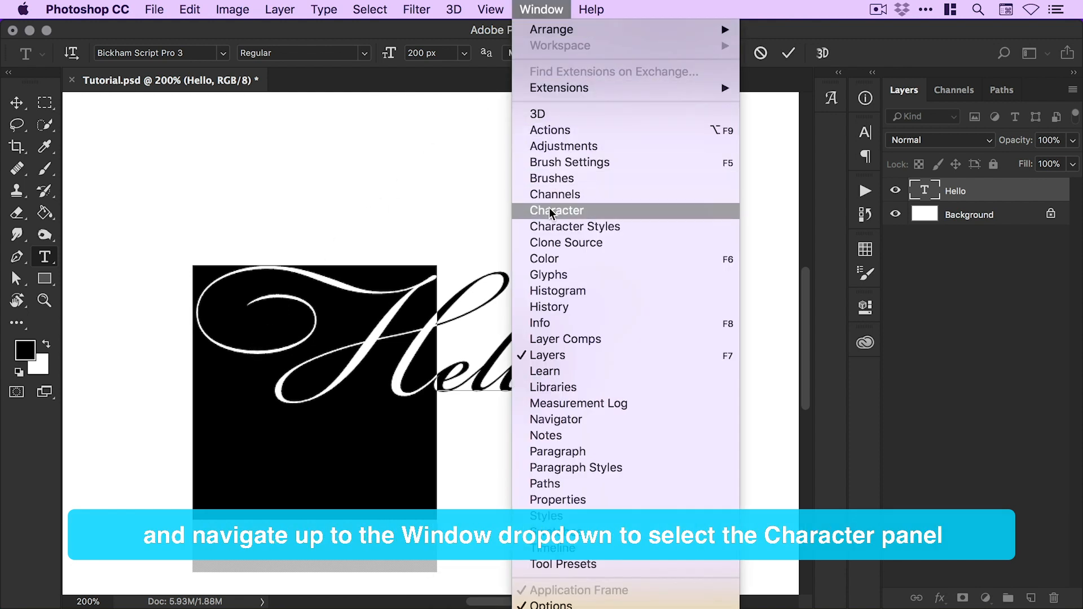
{"action": "left_click", "coordinate": [557, 210]}
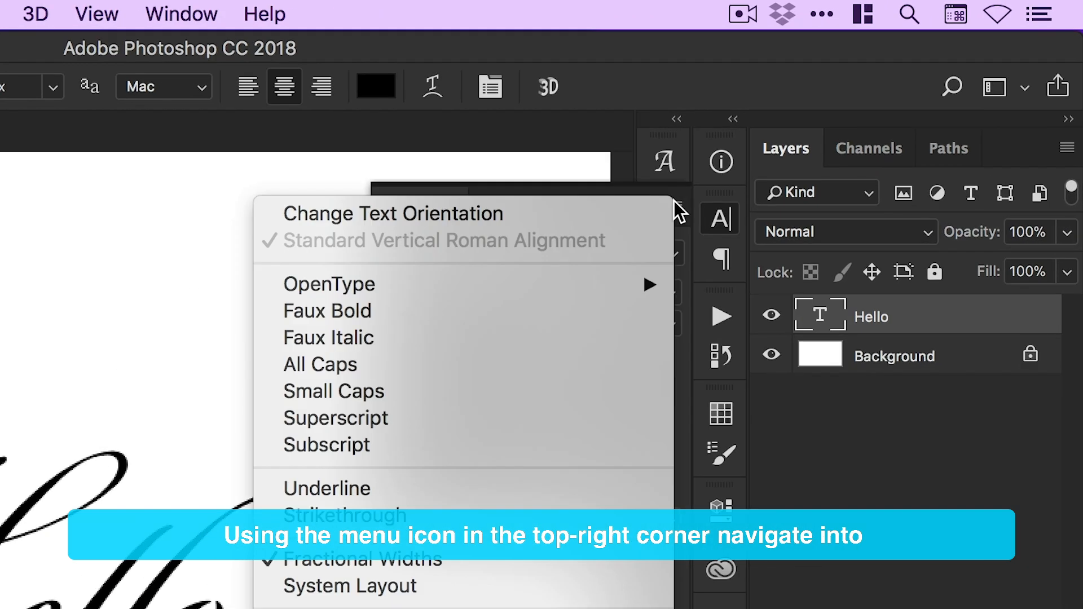
{"action": "mouse_move", "coordinate": [329, 284]}
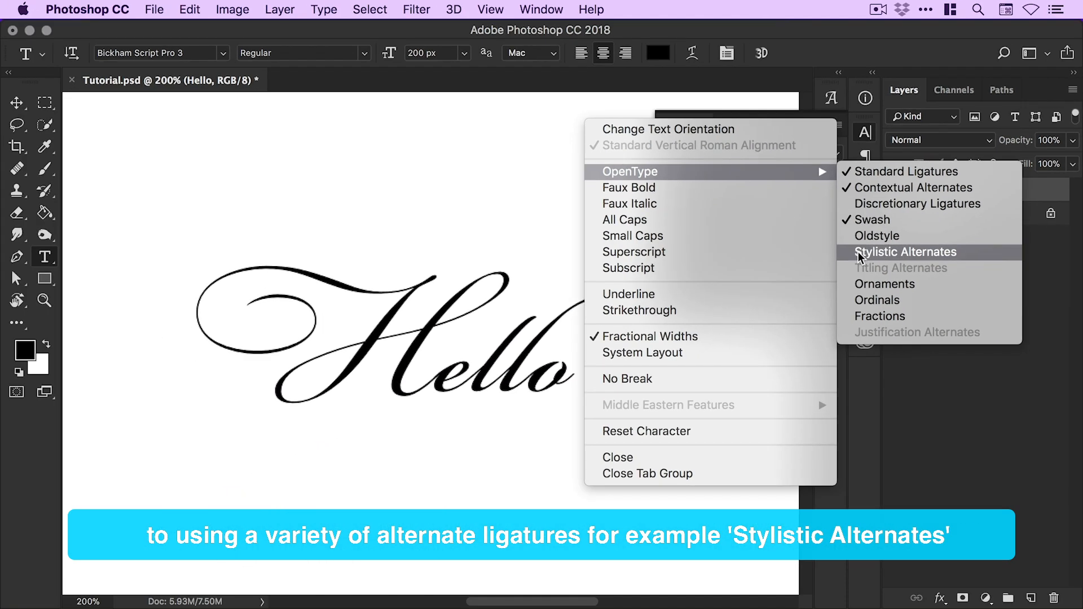
Apply the Stylistic Alternates OpenType feature to the H, then show the Glyphs panel
{"action": "left_click", "coordinate": [906, 252]}
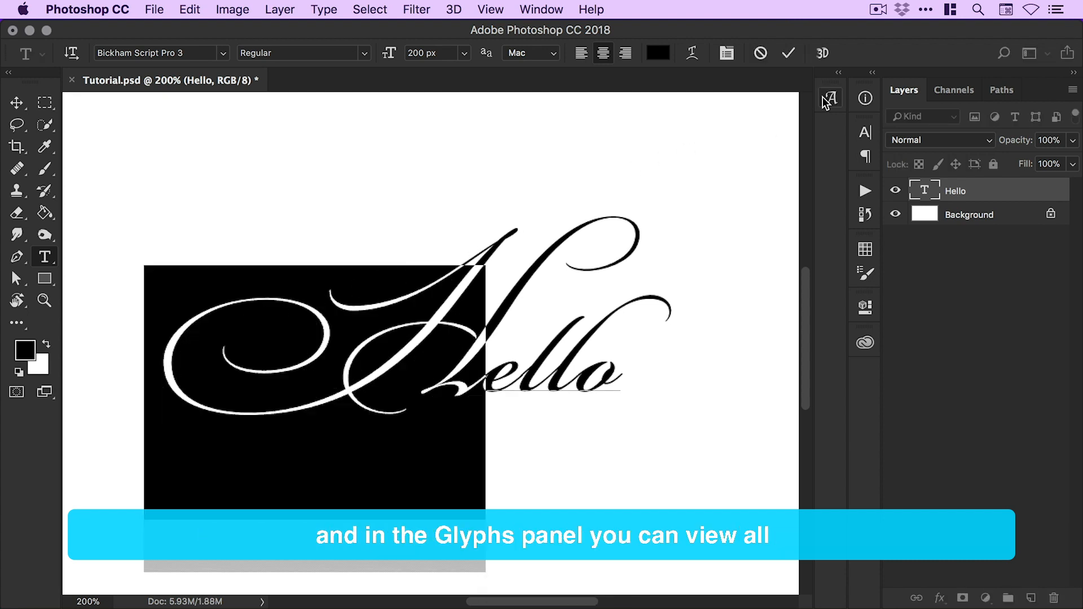
{"action": "left_click", "coordinate": [830, 97]}
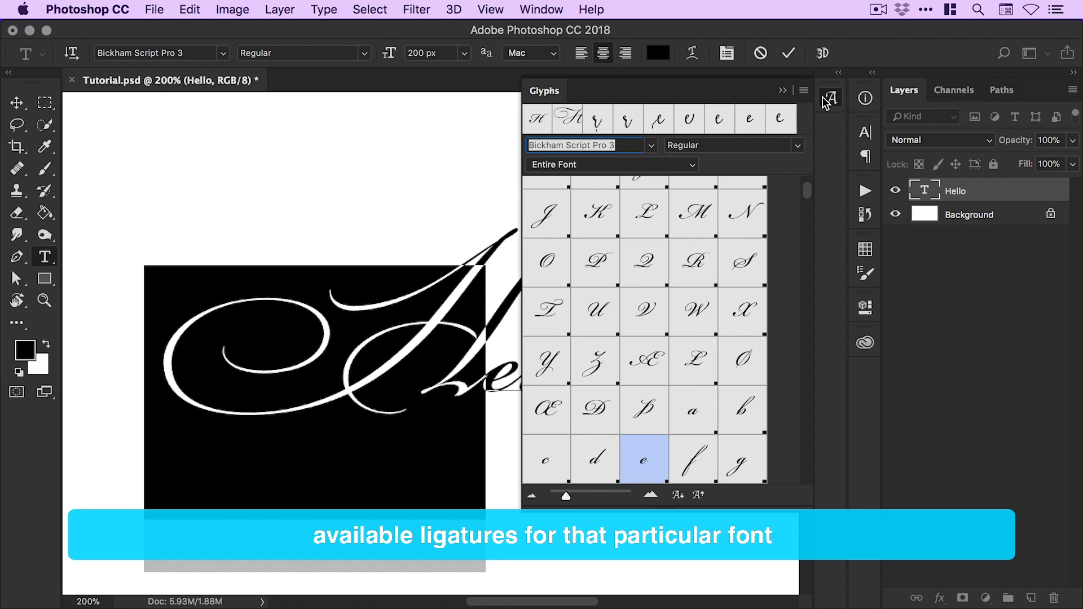
Filter the Glyphs panel category to Alternates For Selection for the highlighted H
{"action": "left_click", "coordinate": [611, 165]}
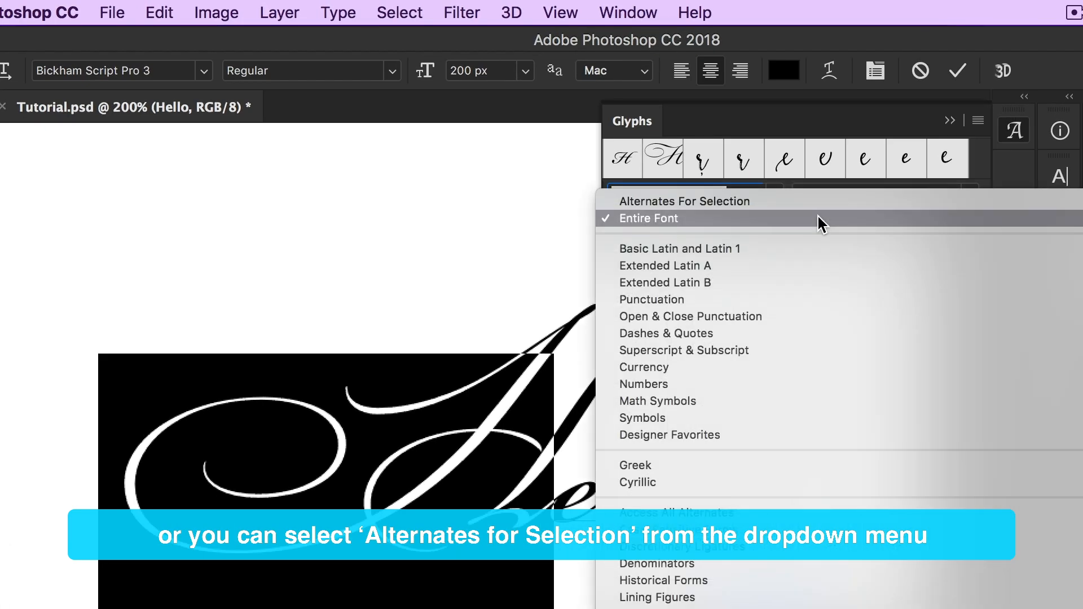
{"action": "left_click", "coordinate": [684, 201]}
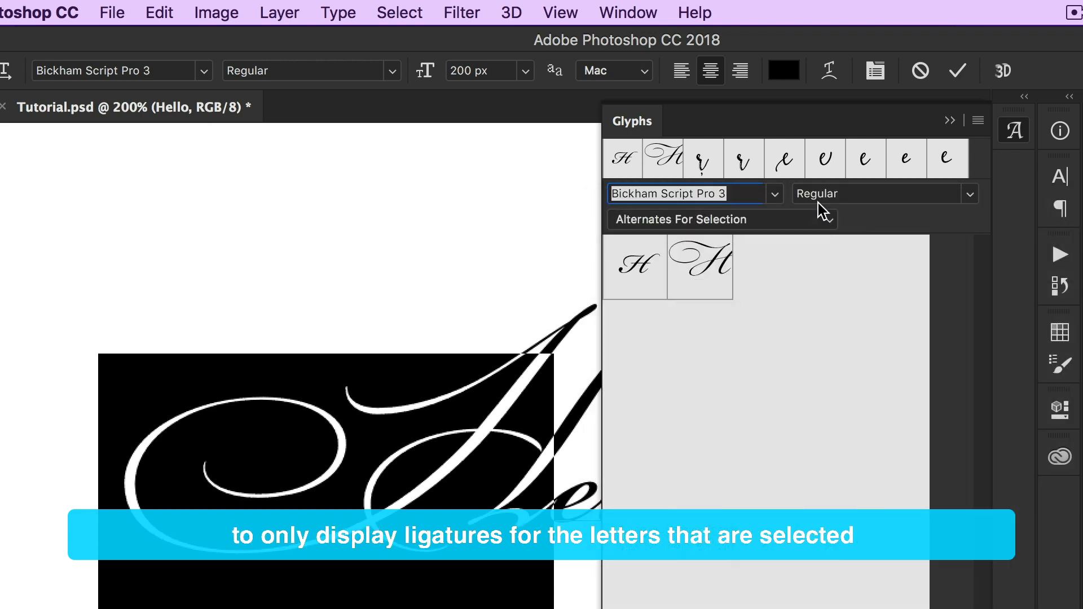